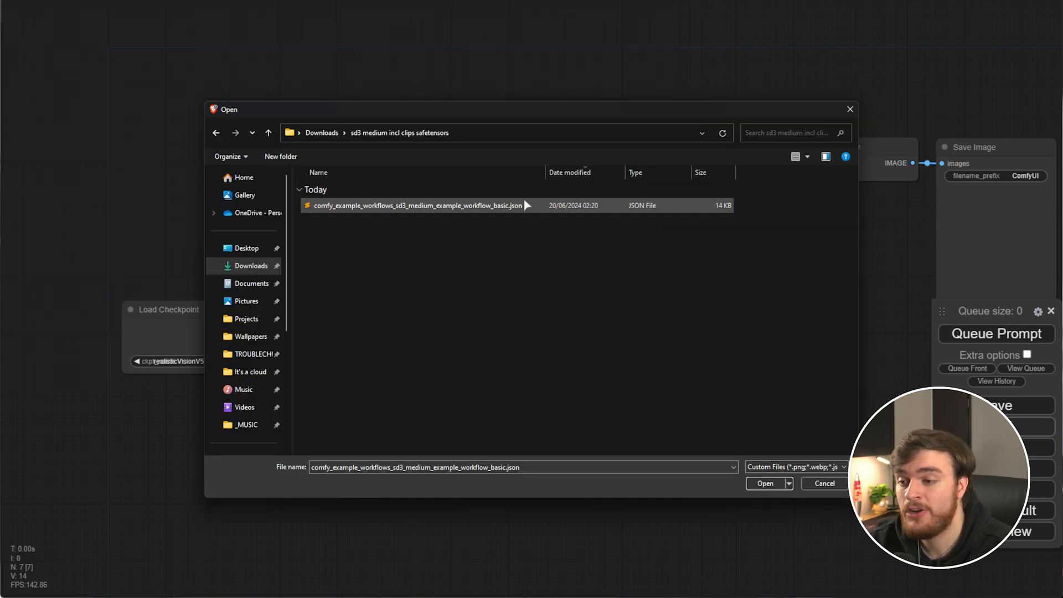
Step: Open comfy_example_workflows_sd3_medium_example_workflow_basic.json from Downloads
{"action": "left_click", "coordinate": [764, 484]}
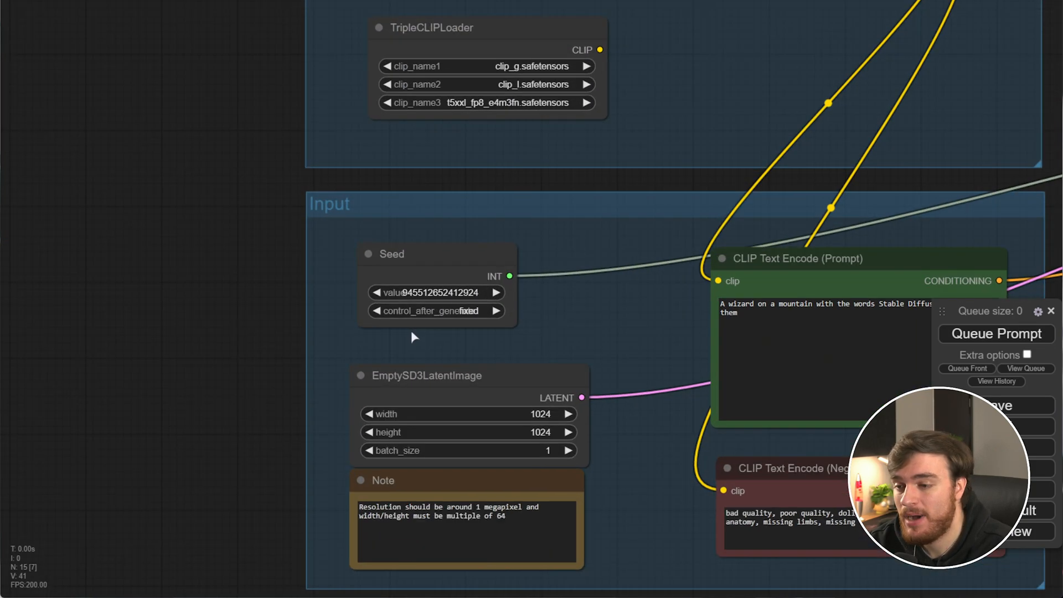
Step: Queue the SD3 workflow twice, producing two wizard-on-a-mountain 'Stable Diffusion 3' images
{"action": "left_click", "coordinate": [995, 333]}
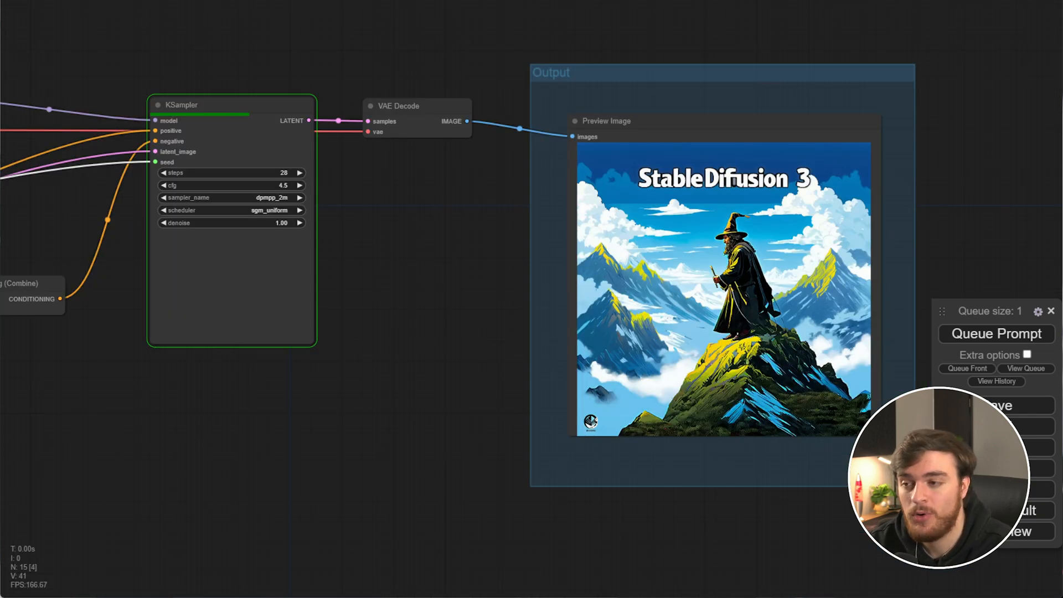
{"action": "left_click", "coordinate": [996, 333]}
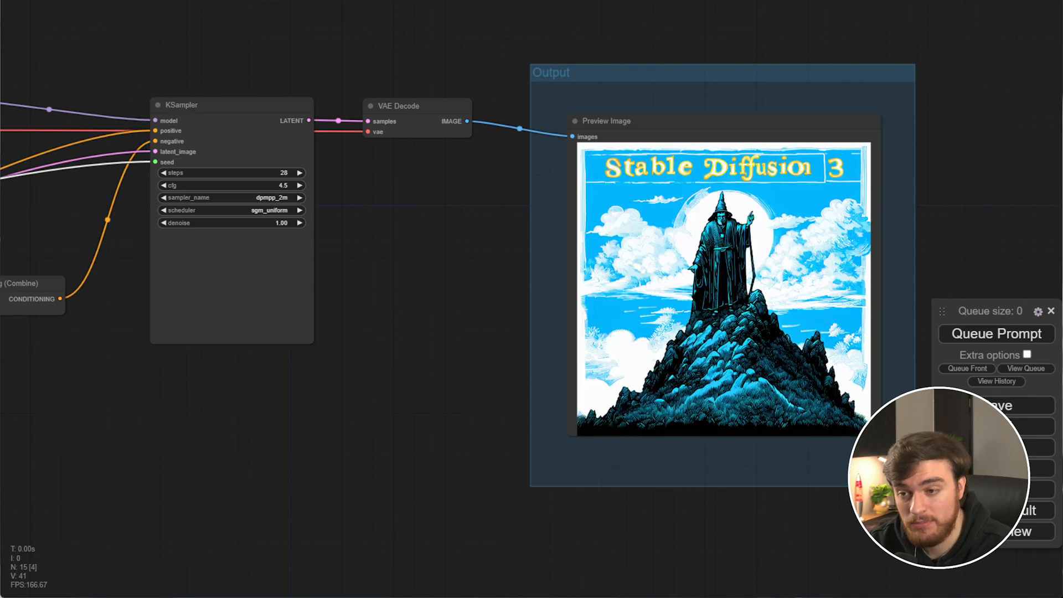